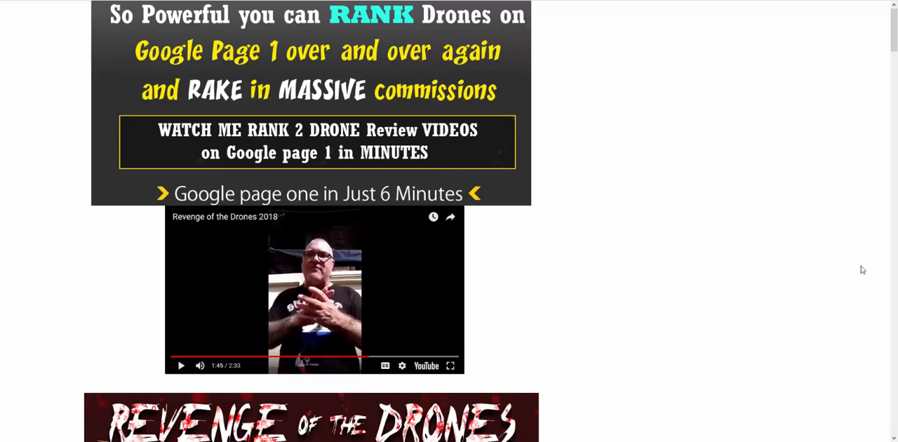
mouse_move(894, 235)
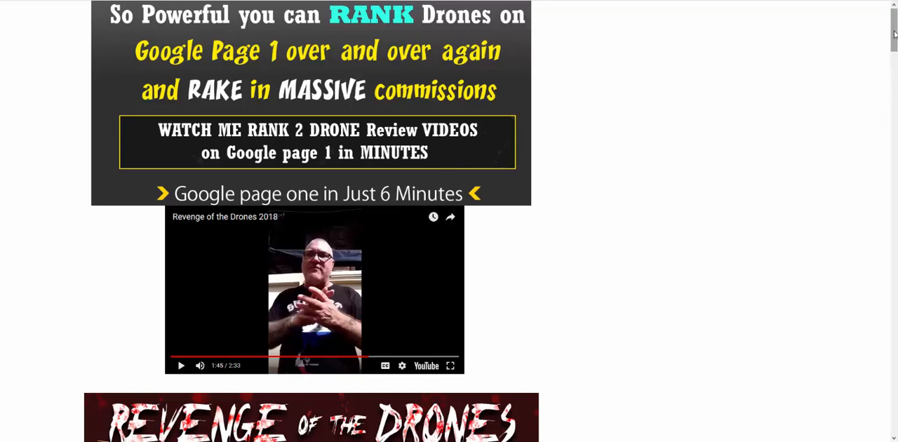
- Scroll past the videos and images down to the INCLUDING list of bonuses and their values
scroll("down", 3)
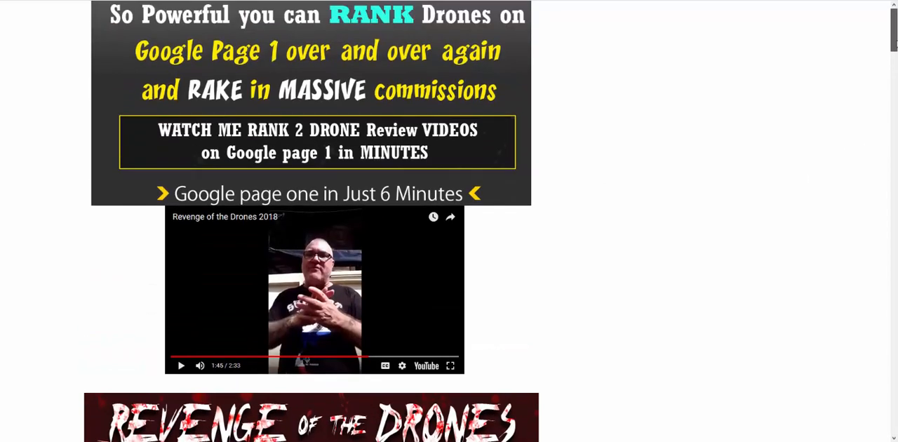
scroll("down", 3)
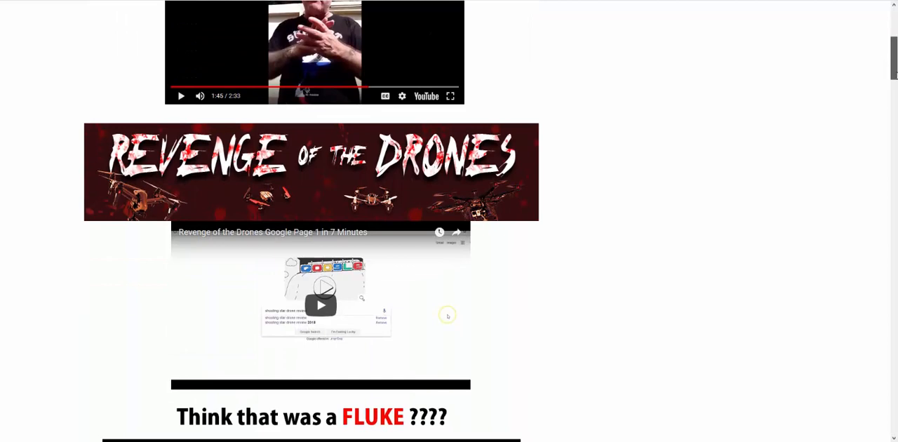
scroll("down", 3)
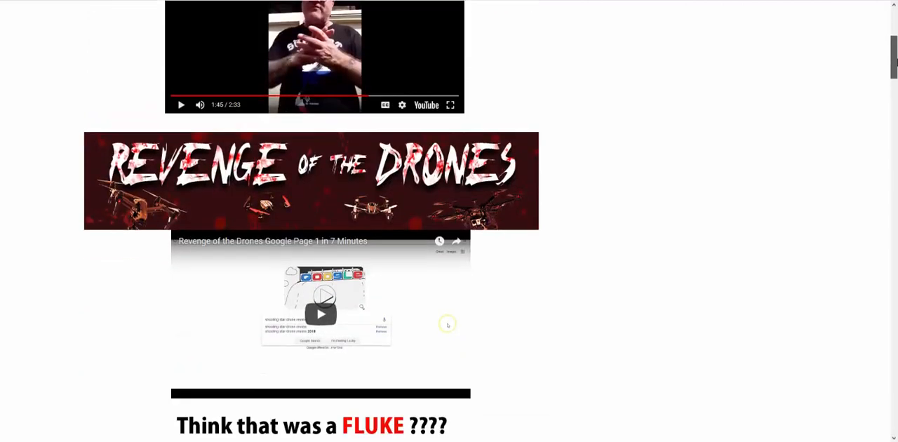
scroll("down", 3)
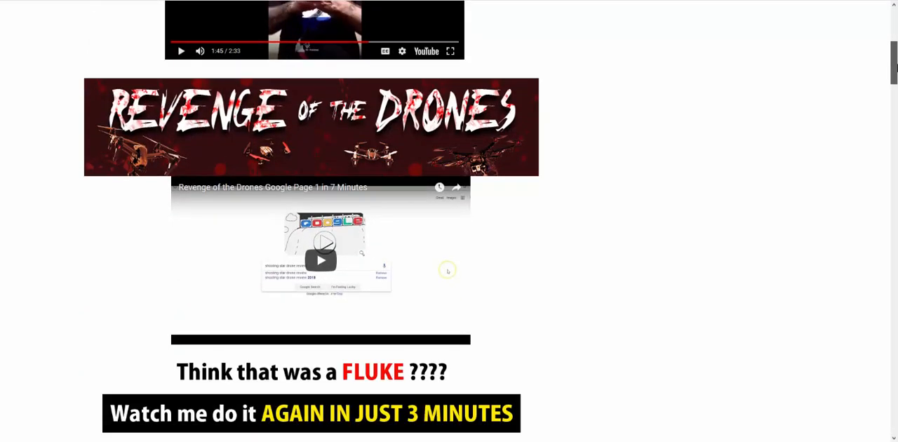
scroll("down", 3)
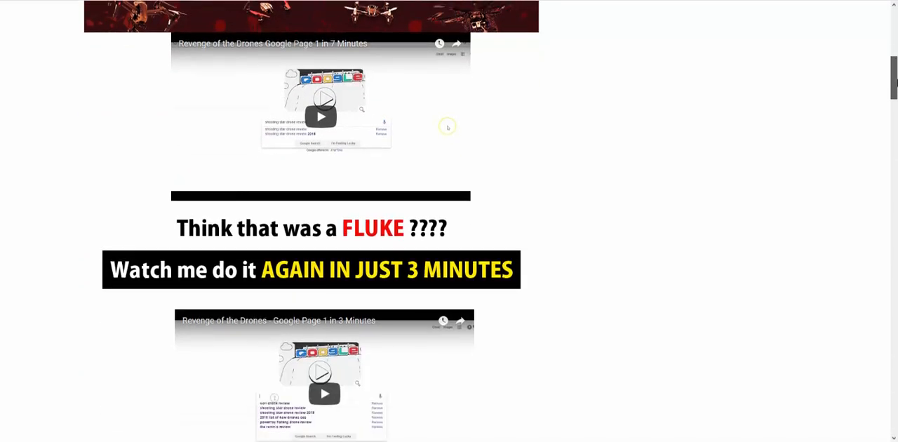
scroll("down", 3)
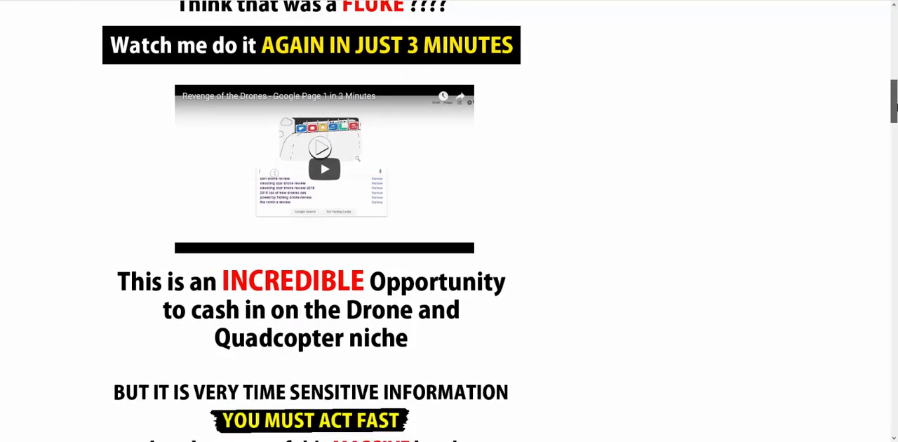
scroll("down", 3)
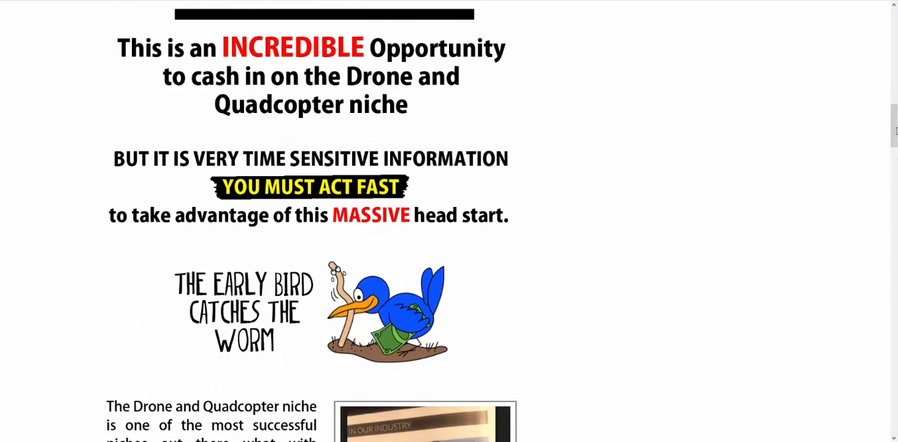
scroll("down", 3)
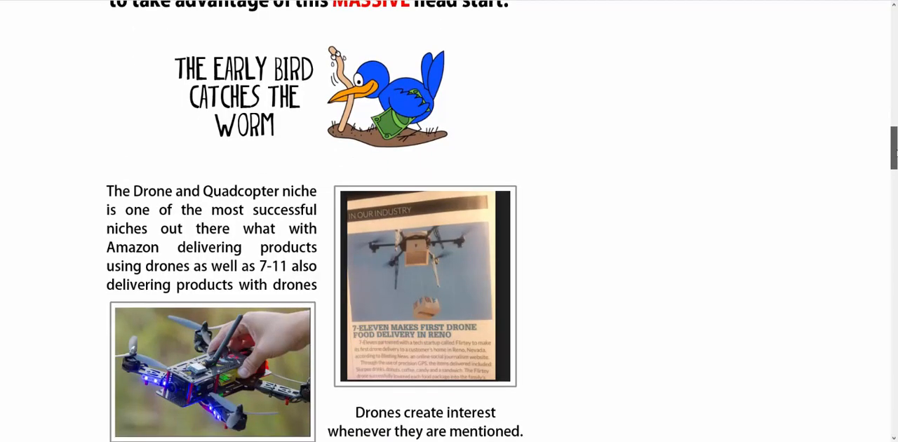
scroll("down", 3)
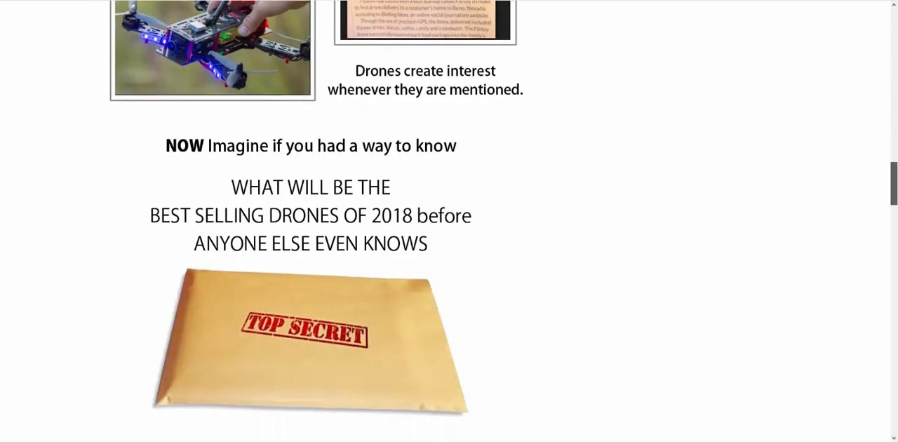
scroll("down", 3)
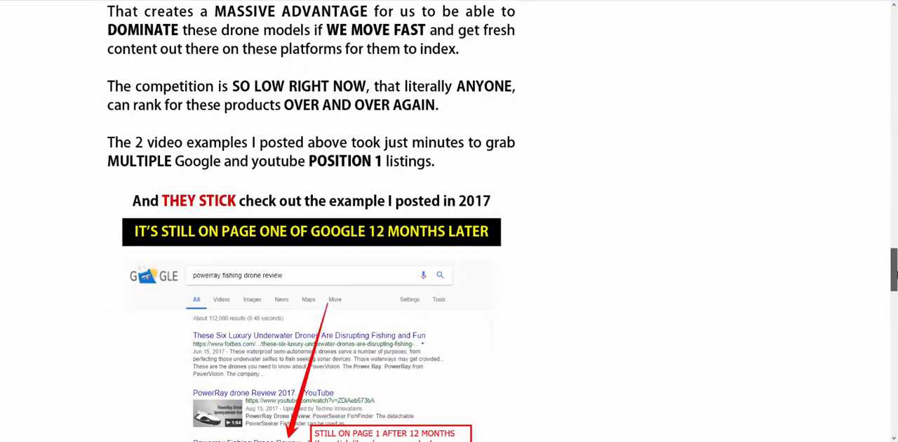
scroll("down", 3)
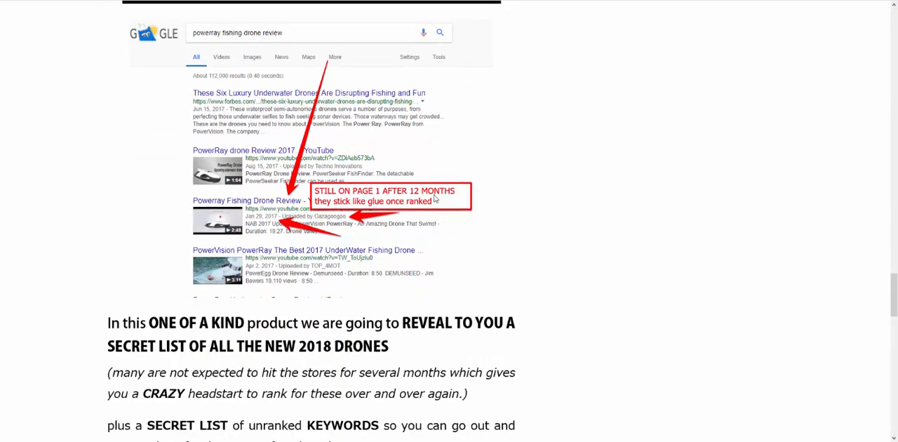
scroll("down", 3)
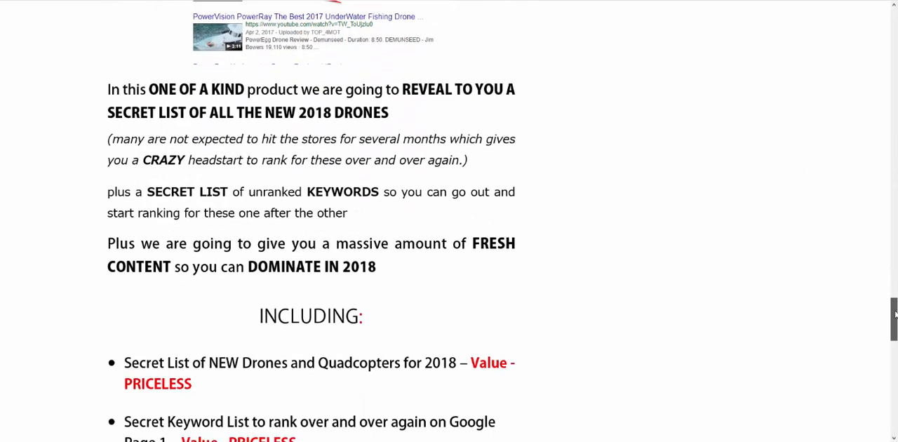
scroll("down", 3)
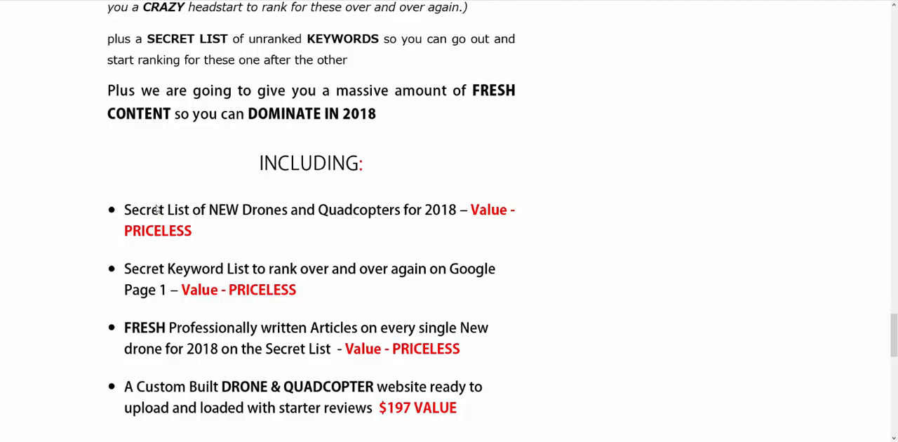
mouse_move(306, 173)
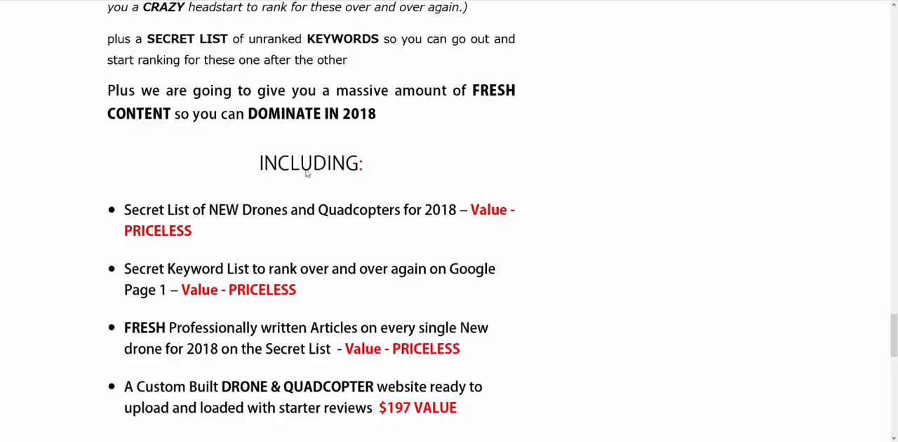
mouse_move(246, 234)
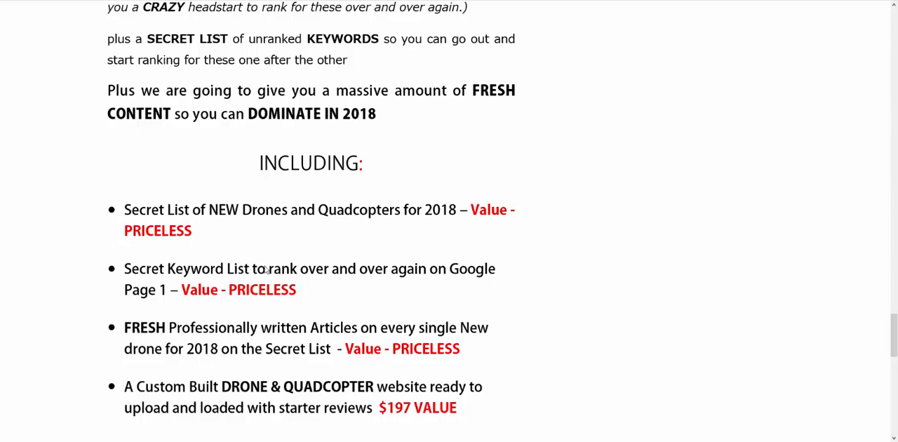
mouse_move(358, 263)
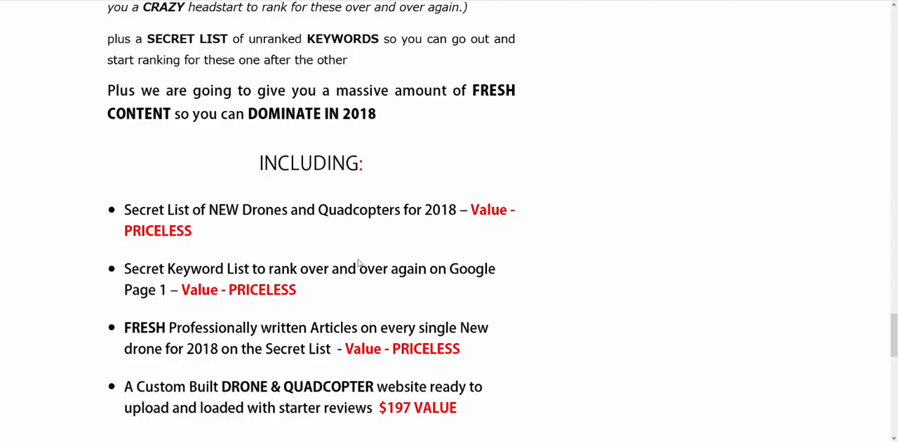
mouse_move(308, 223)
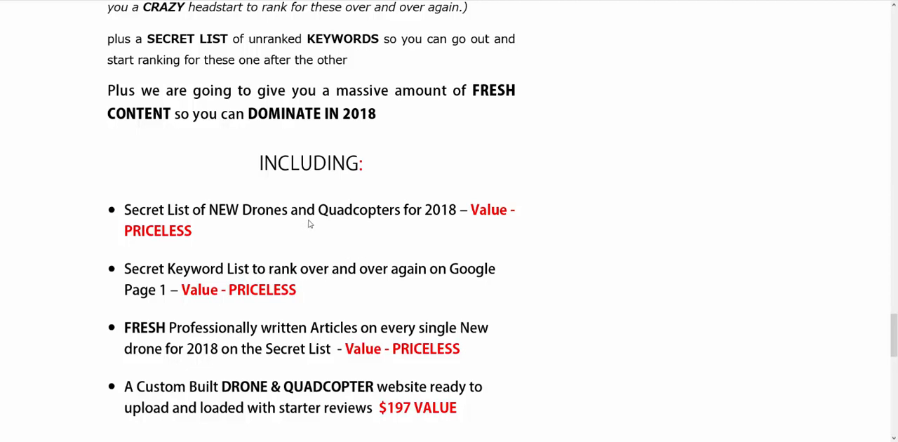
mouse_move(434, 221)
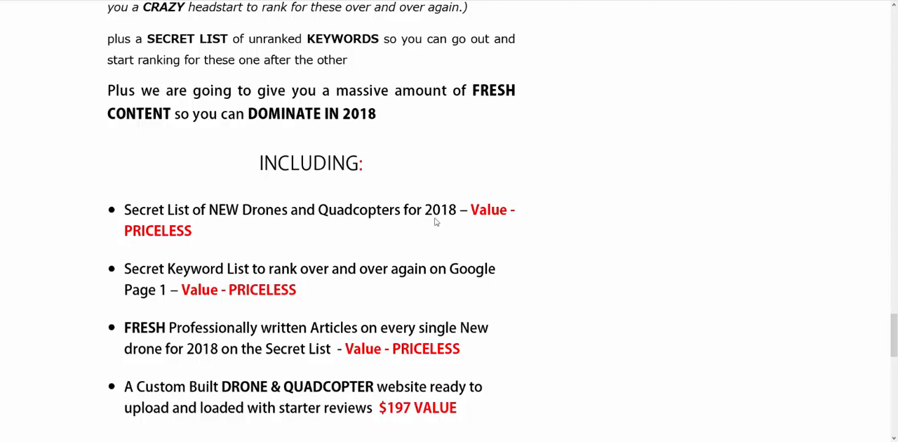
mouse_move(189, 275)
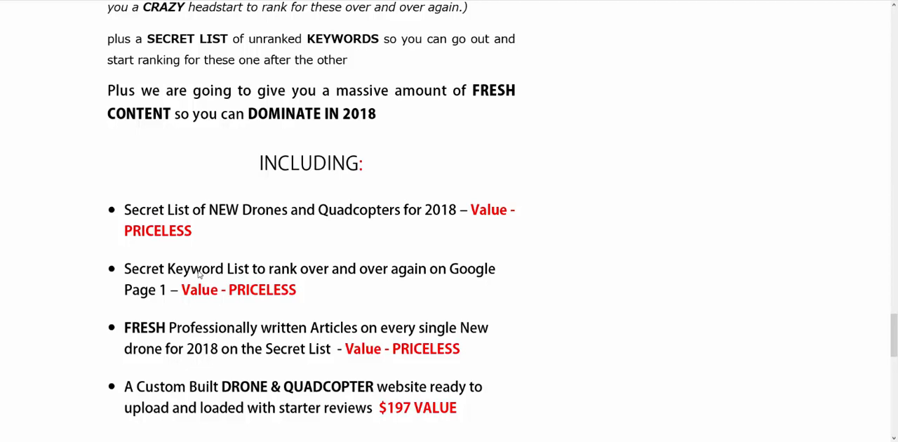
mouse_move(287, 340)
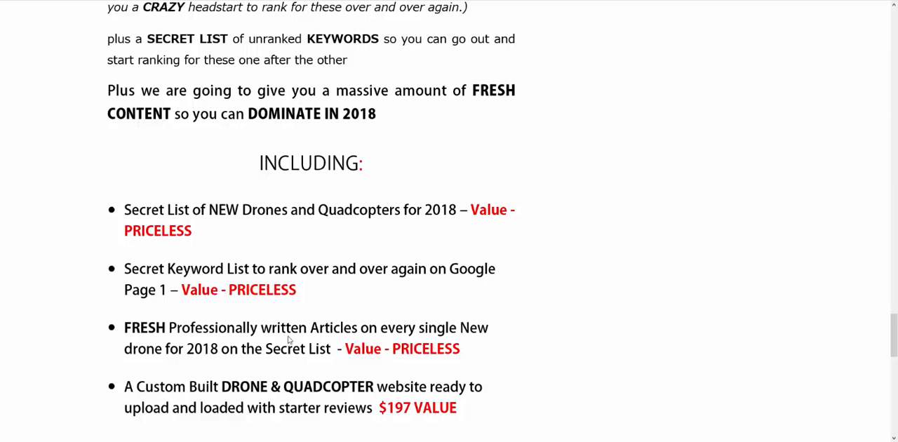
mouse_move(283, 351)
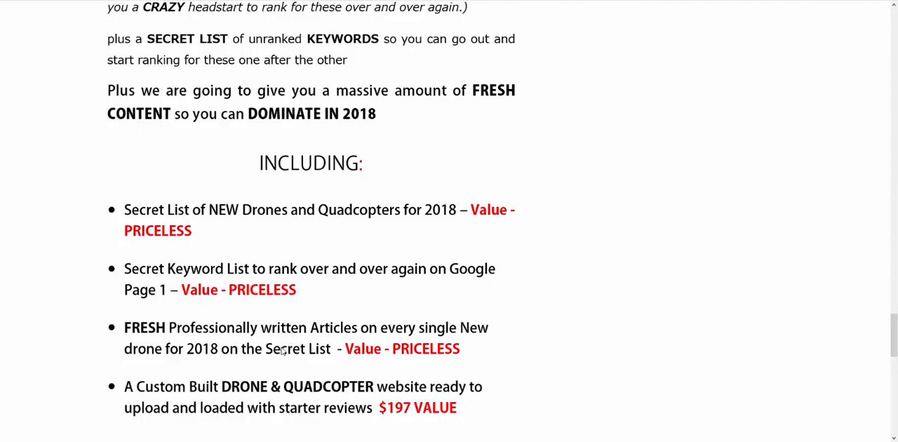
mouse_move(283, 339)
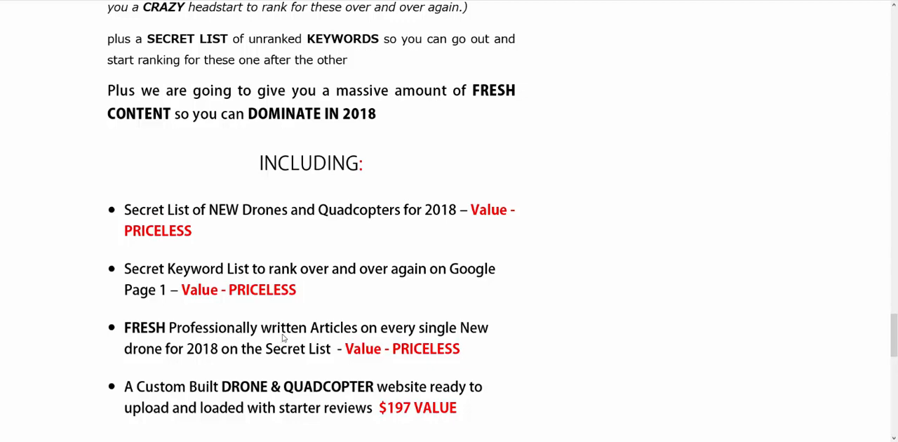
scroll("down", 3)
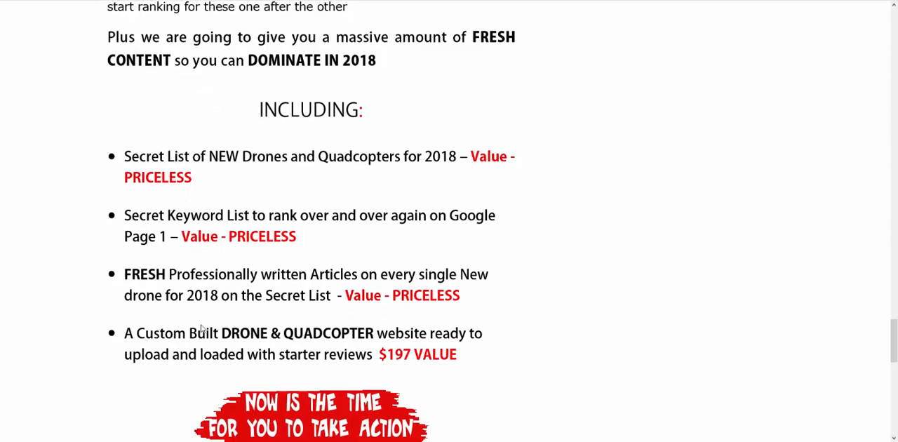
scroll("down", 3)
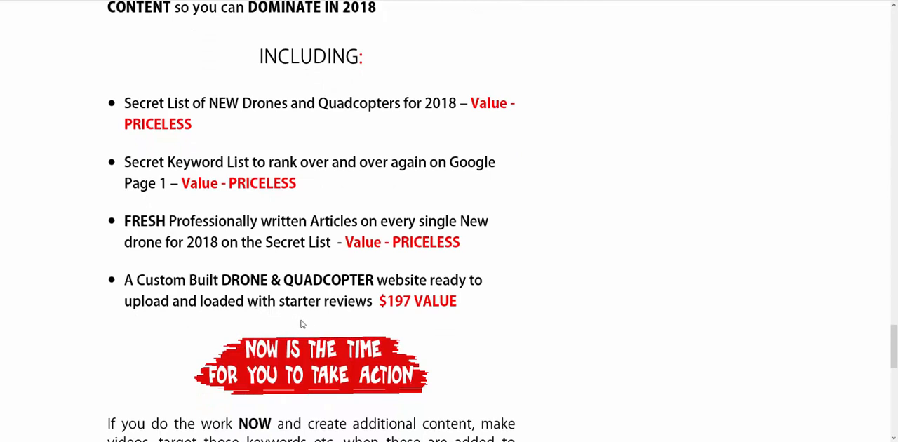
mouse_move(324, 323)
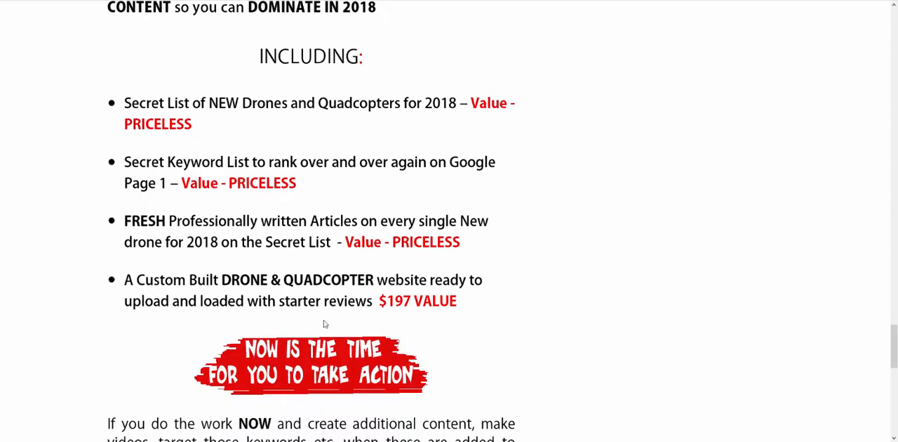
mouse_move(297, 181)
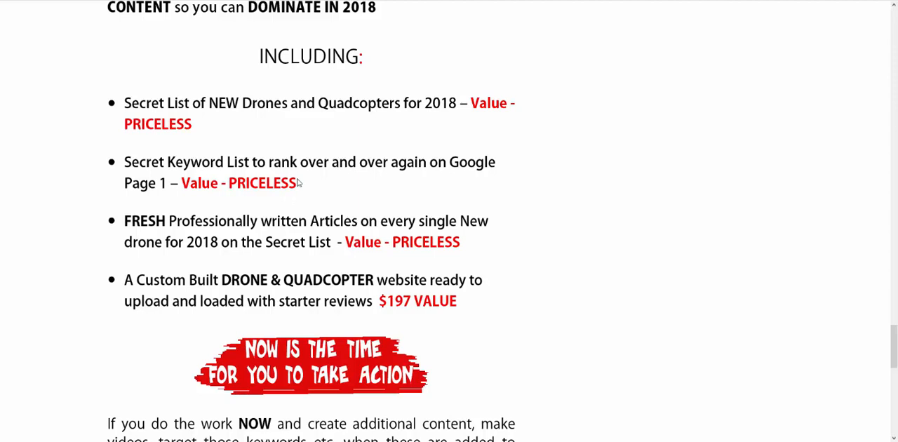
mouse_move(189, 103)
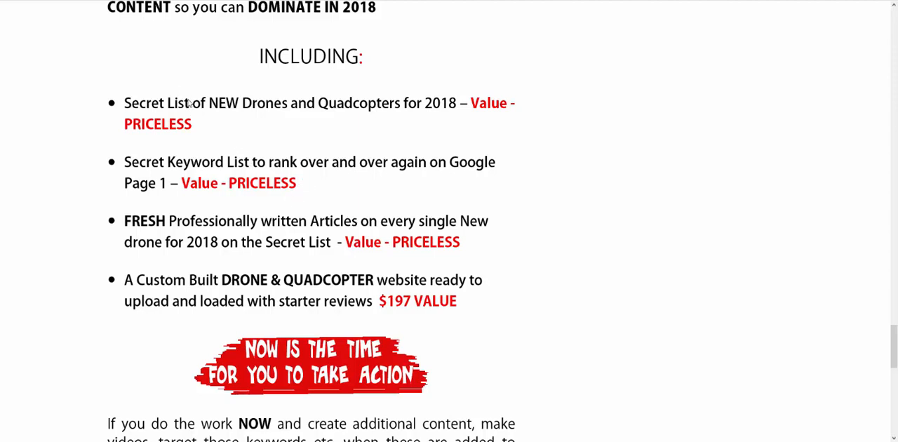
mouse_move(214, 157)
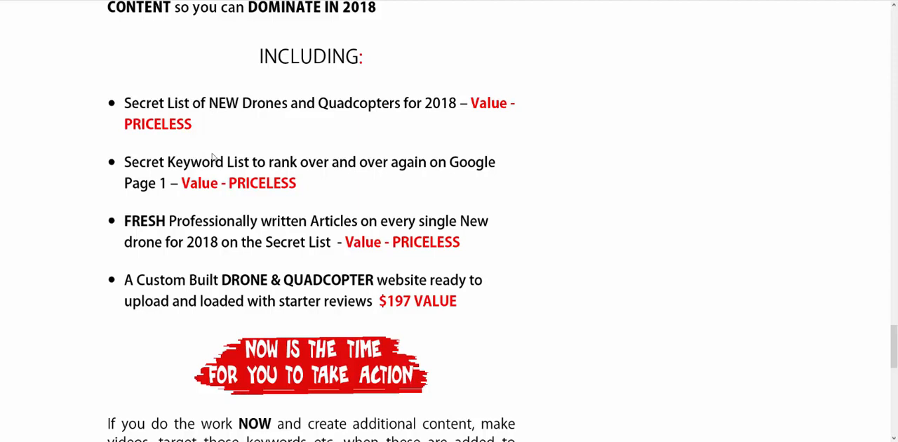
mouse_move(293, 237)
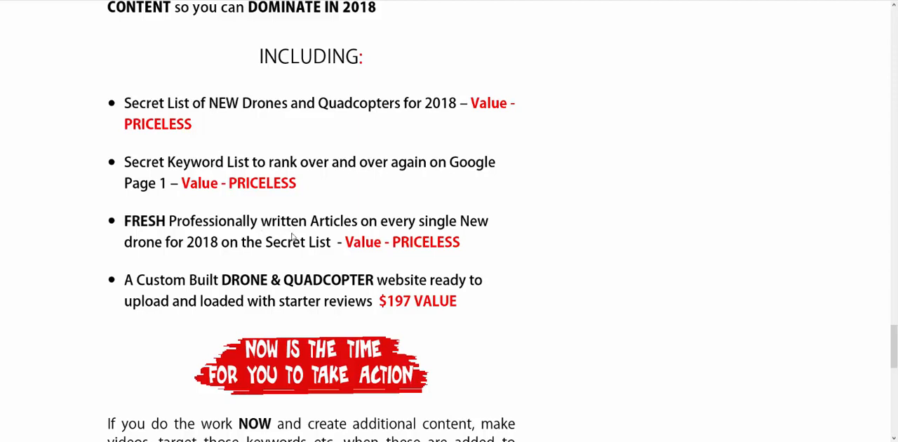
mouse_move(370, 287)
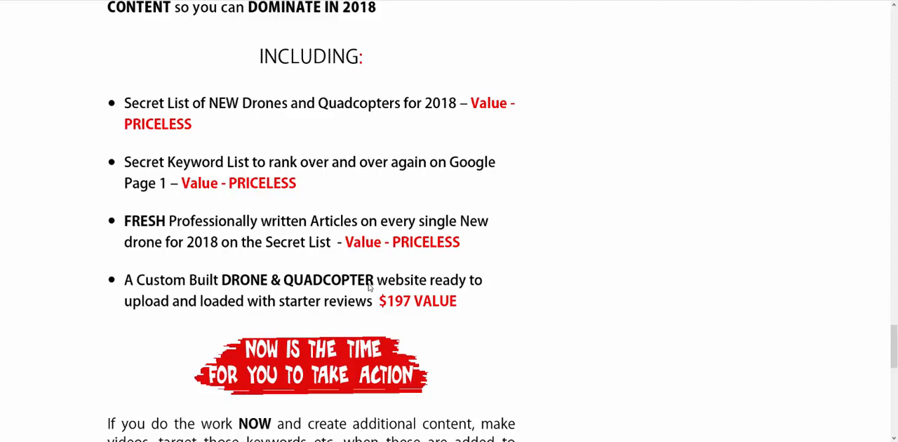
mouse_move(122, 62)
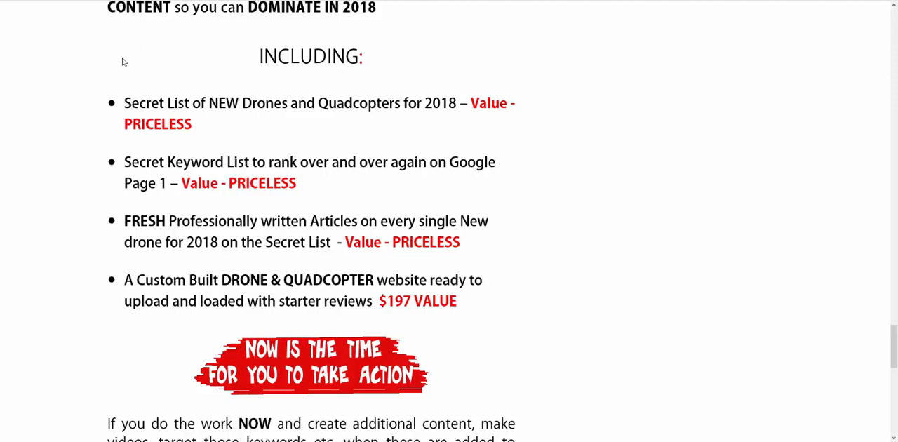
mouse_move(209, 109)
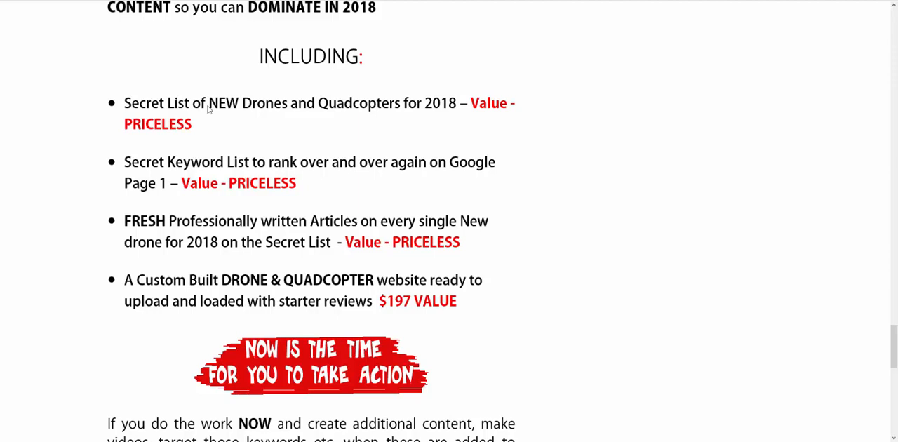
mouse_move(241, 305)
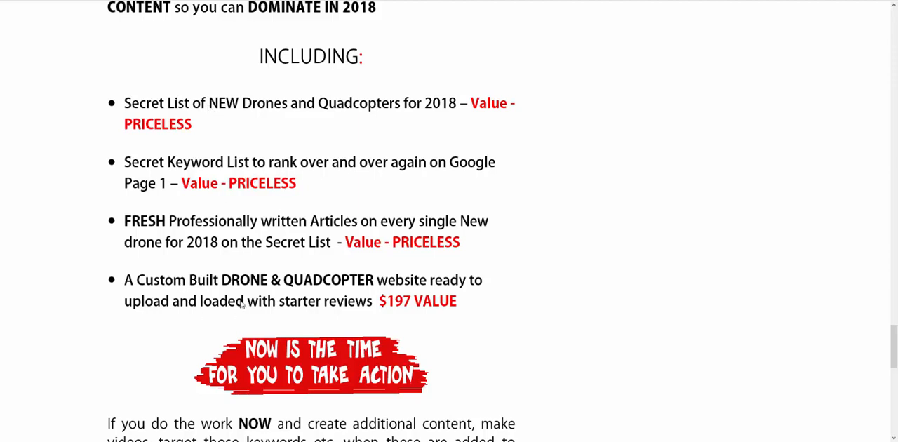
mouse_move(246, 169)
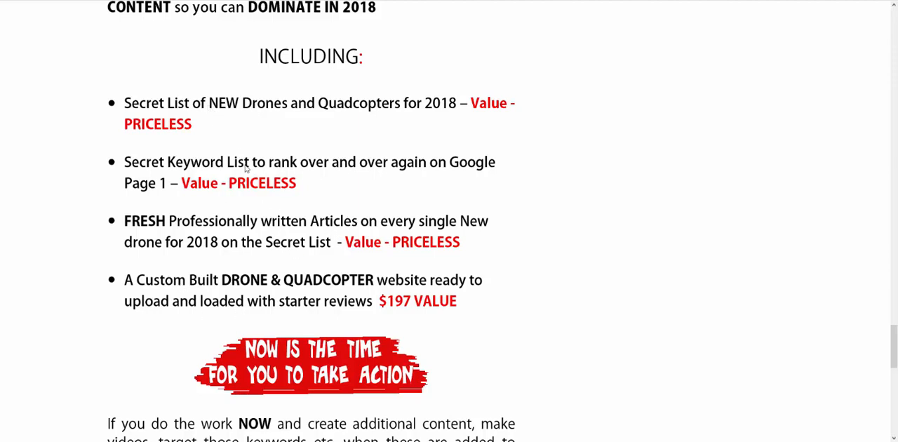
mouse_move(263, 125)
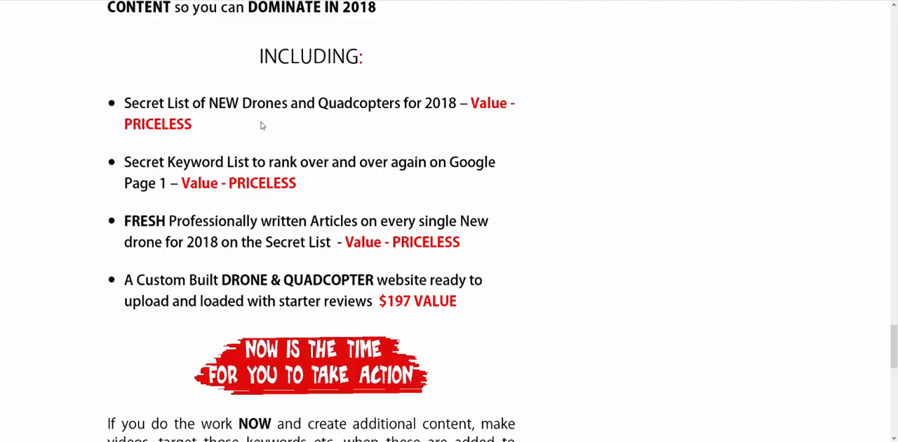
mouse_move(289, 286)
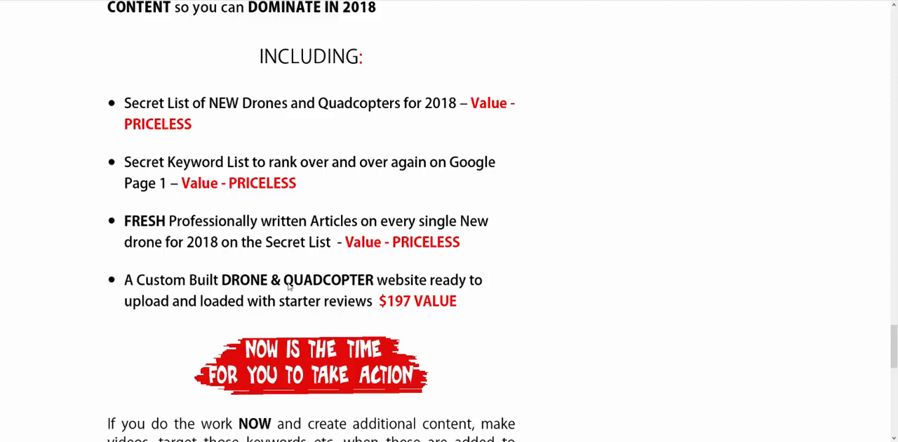
mouse_move(298, 272)
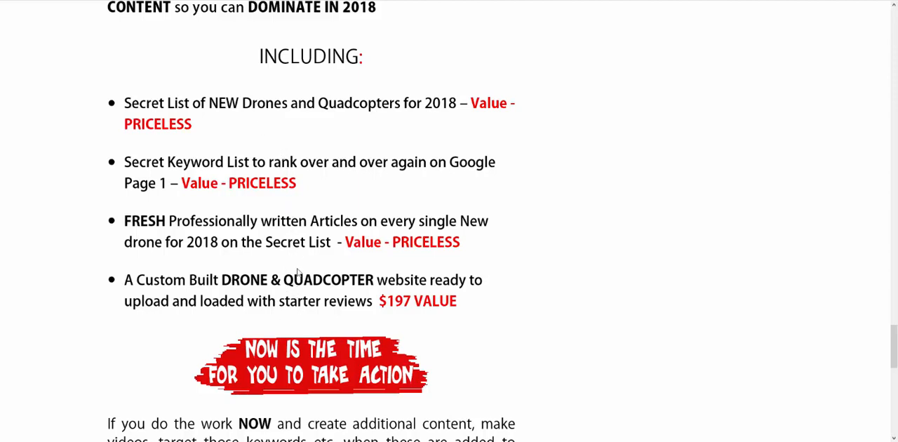
mouse_move(302, 258)
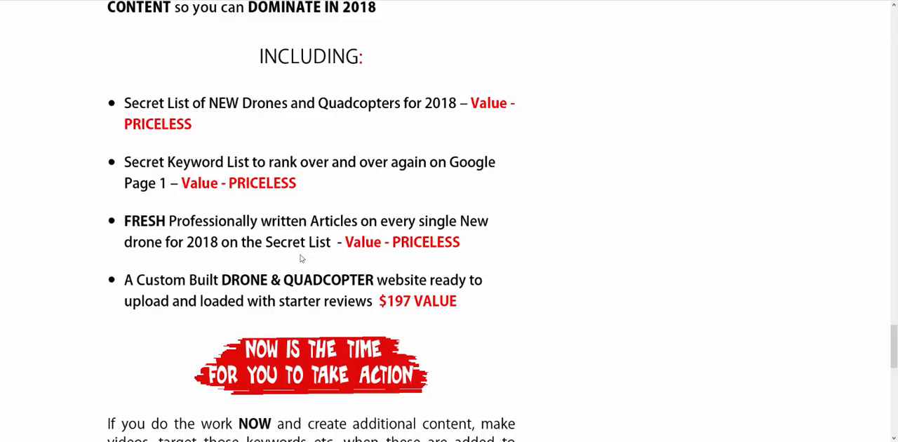
mouse_move(285, 143)
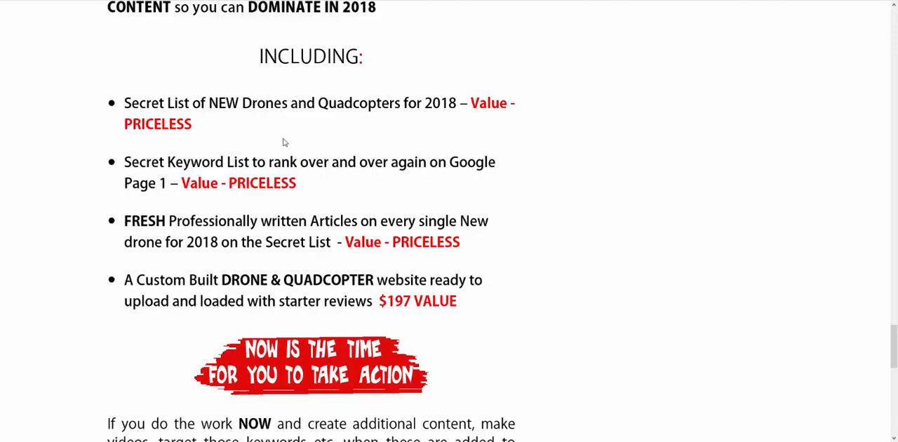
scroll("down", 3)
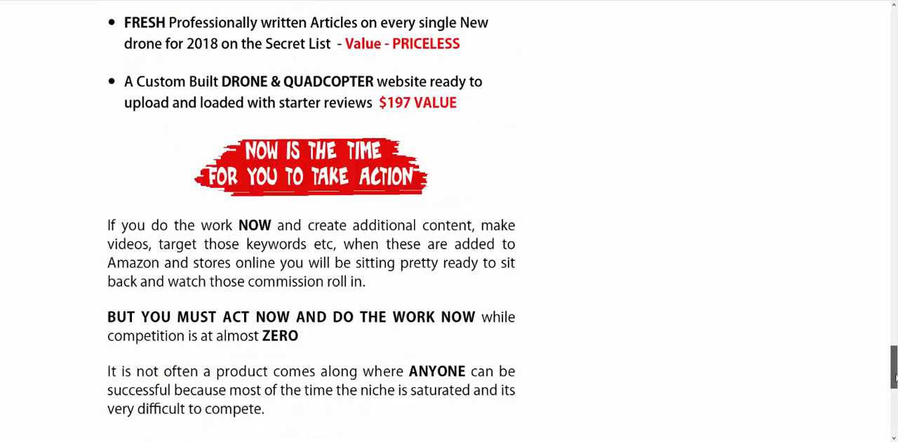
scroll("down", 3)
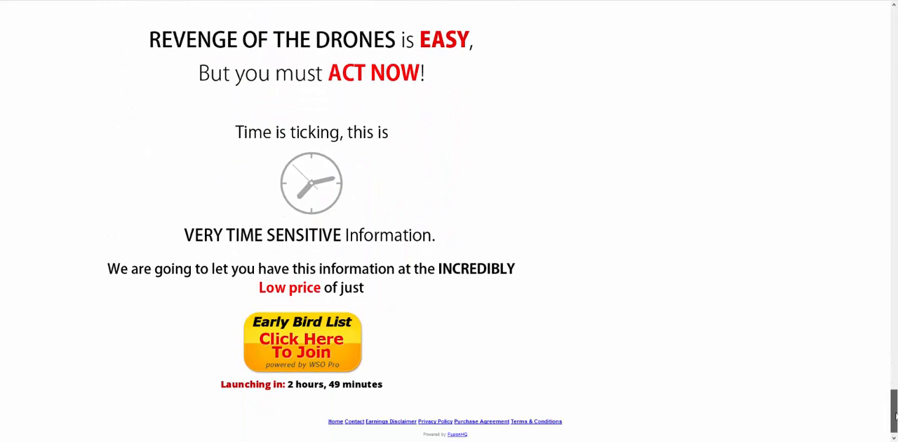
mouse_move(311, 351)
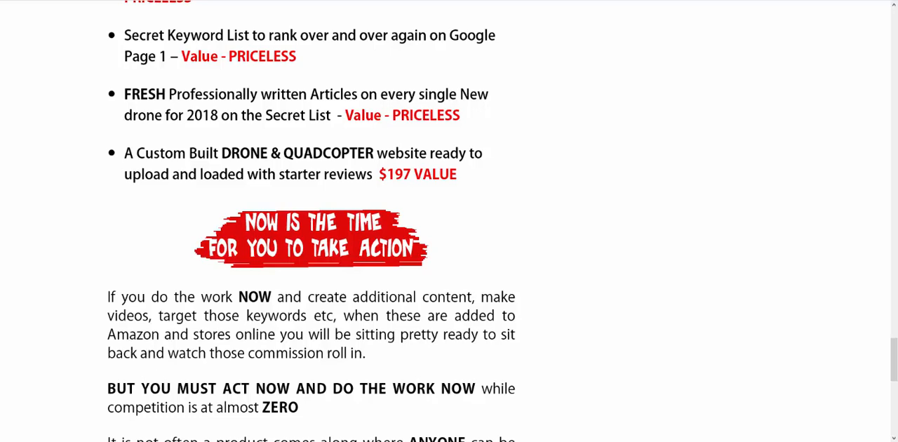
scroll("down", 3)
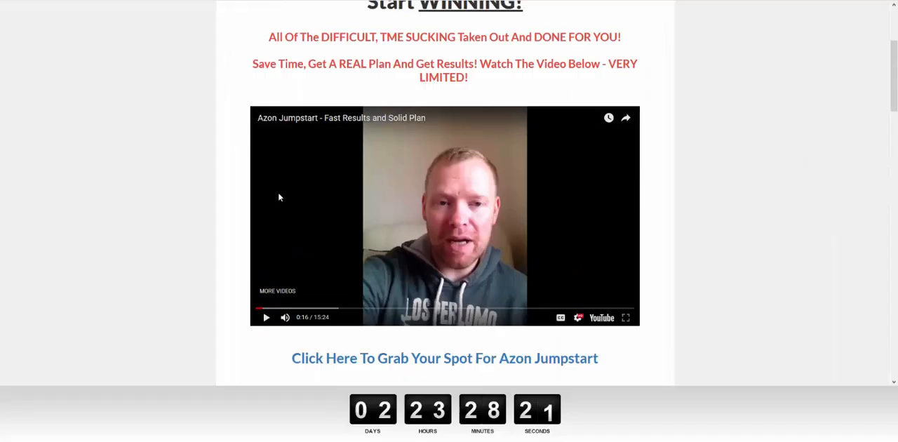
mouse_move(885, 30)
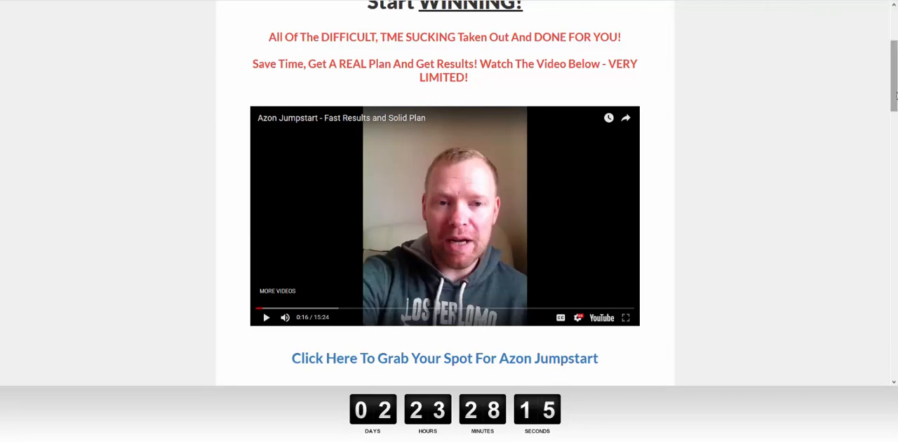
- Follow the 'Click Here To Get Azon Jumpstart' button to the $59 Warrior+Plus checkout
scroll("up", 3)
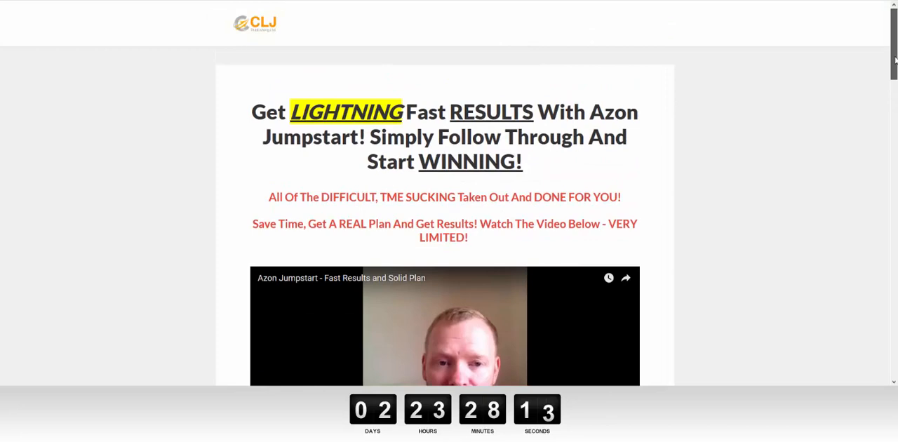
scroll("down", 3)
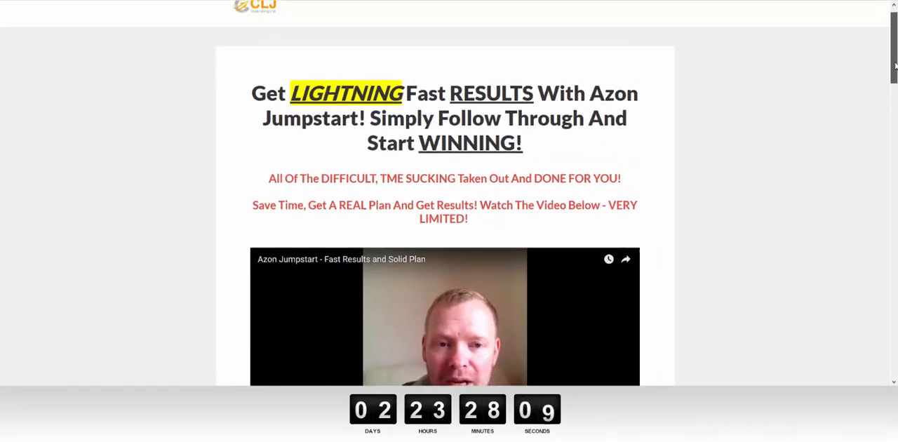
scroll("down", 3)
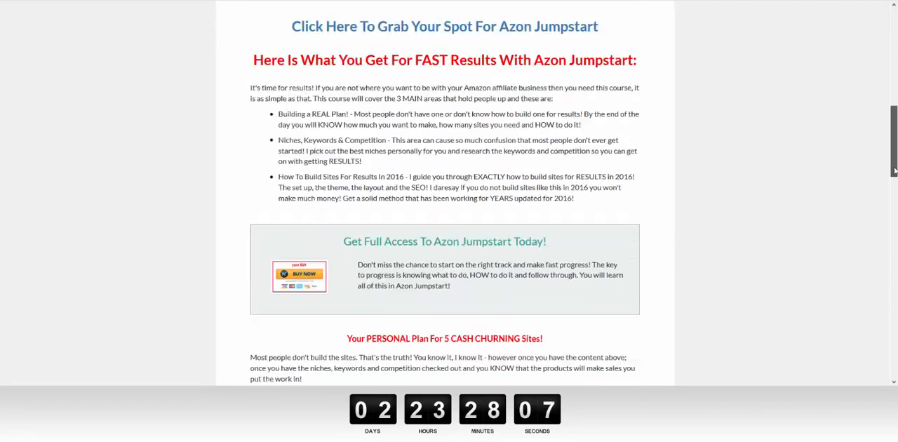
scroll("down", 3)
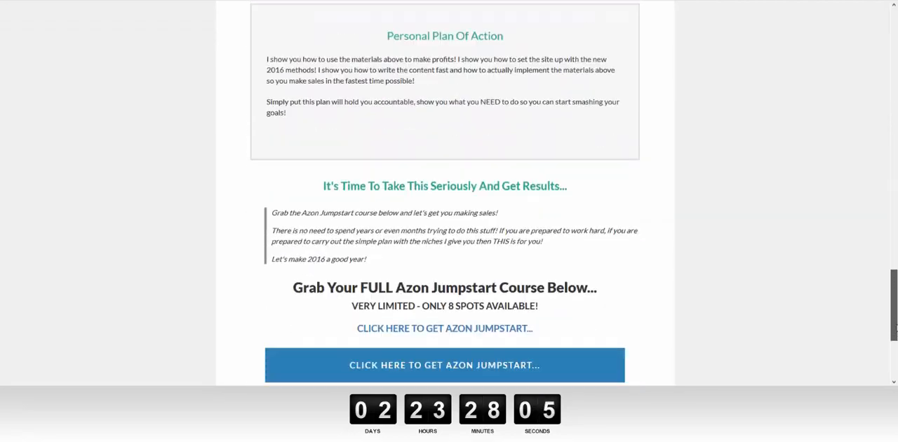
scroll("down", 3)
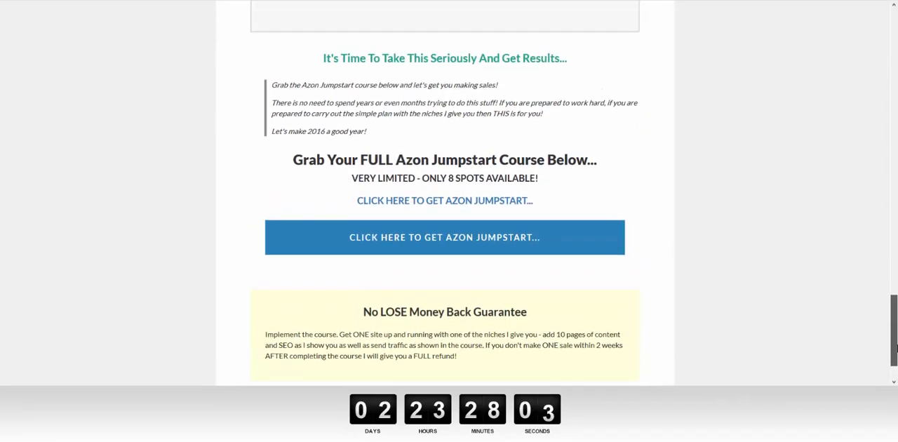
mouse_move(561, 235)
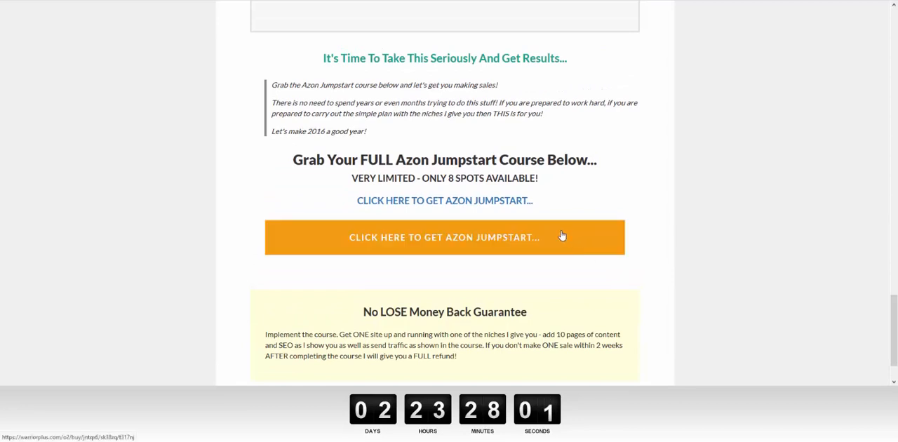
left_click(444, 237)
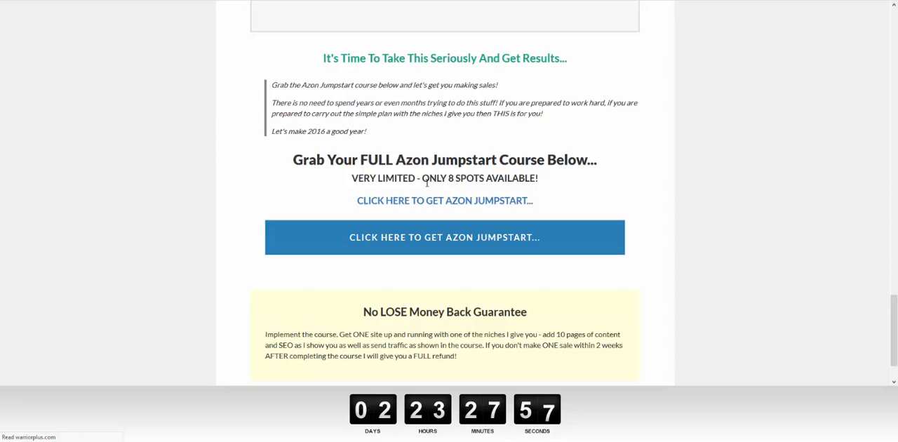
left_click(444, 237)
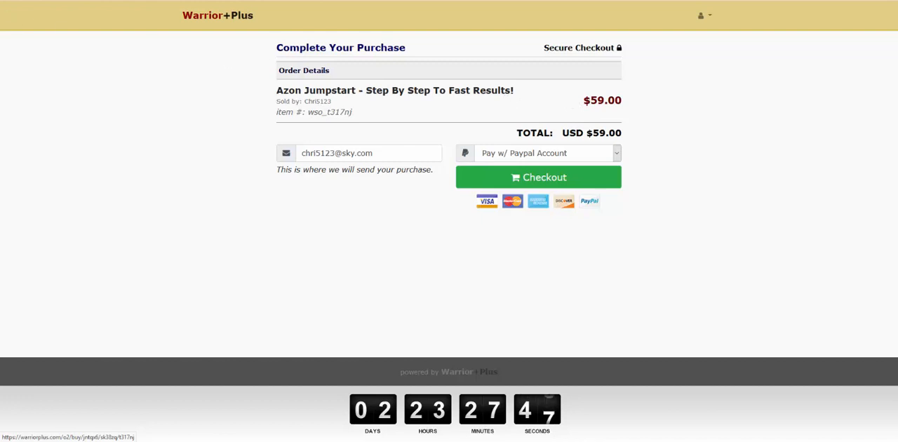
mouse_move(384, 424)
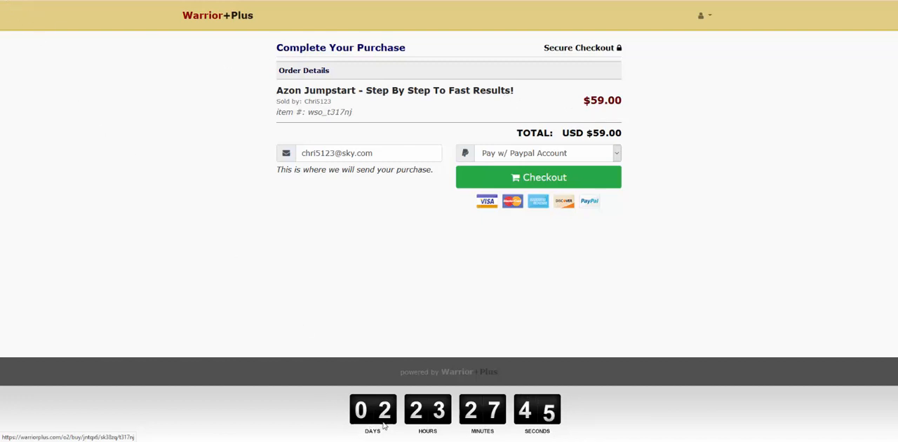
mouse_move(421, 422)
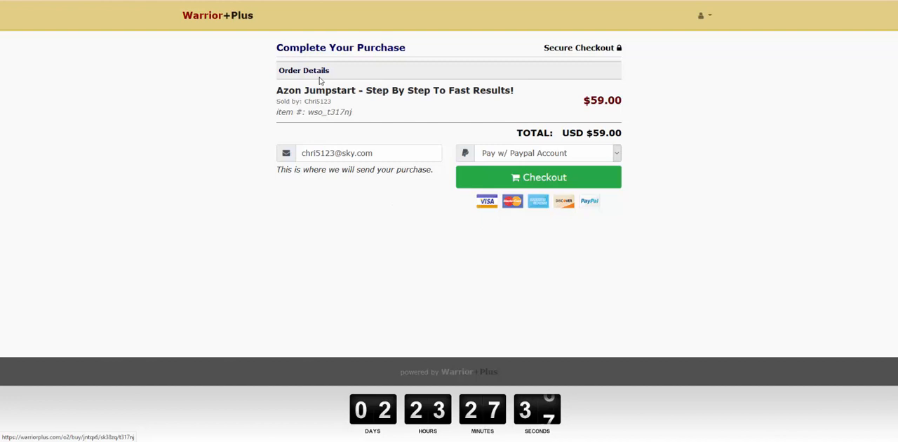
mouse_move(561, 126)
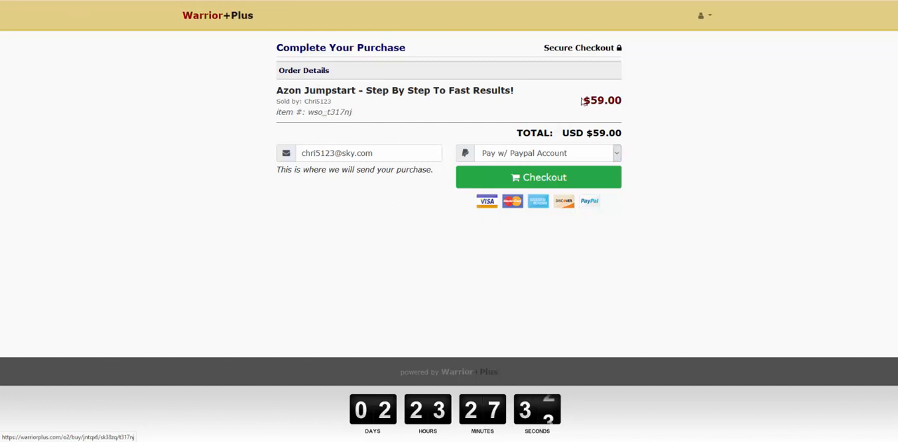
mouse_move(507, 102)
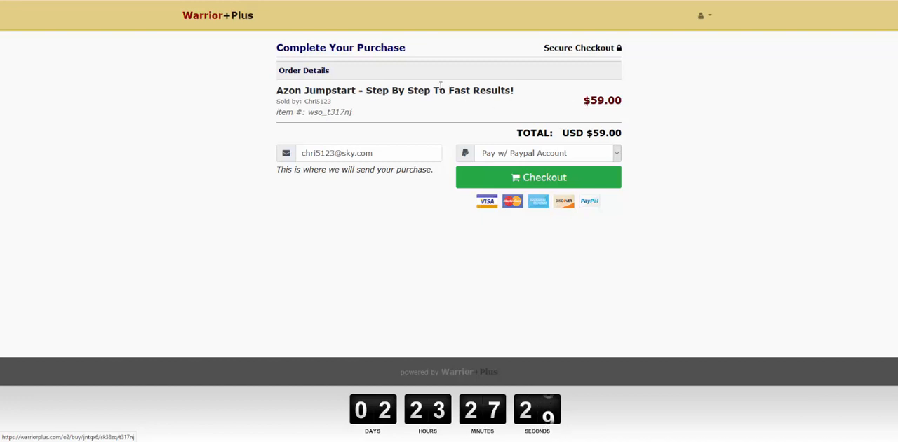
mouse_move(39, 9)
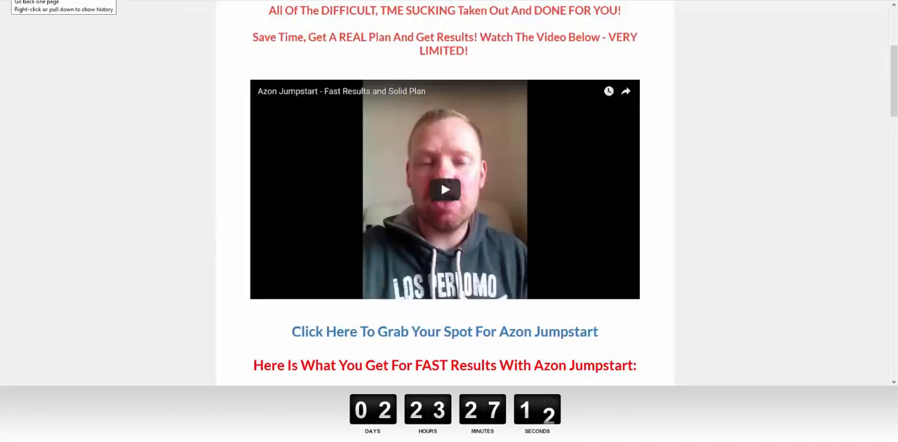
mouse_move(350, 123)
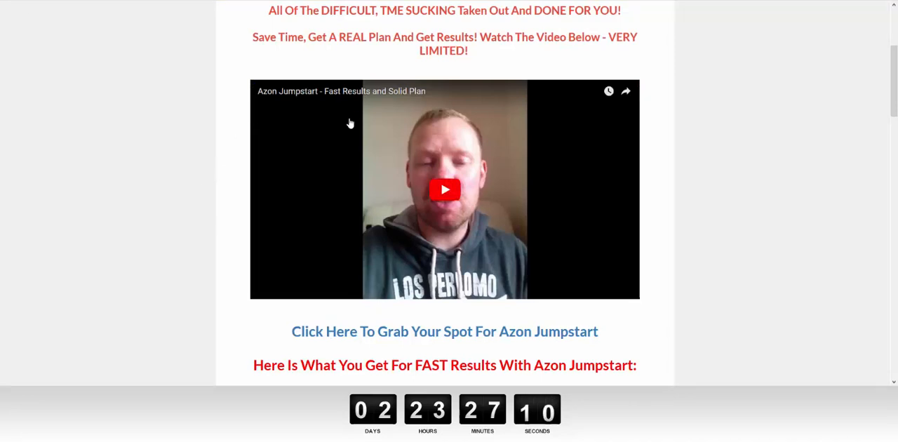
mouse_move(252, 102)
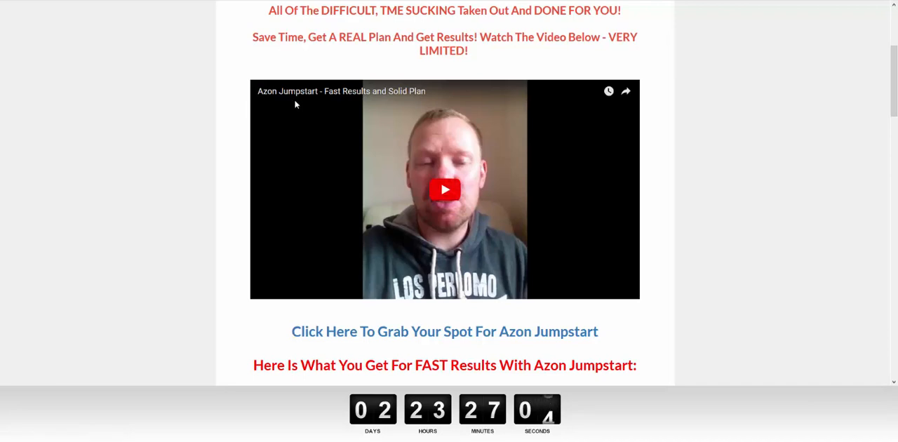
mouse_move(310, 116)
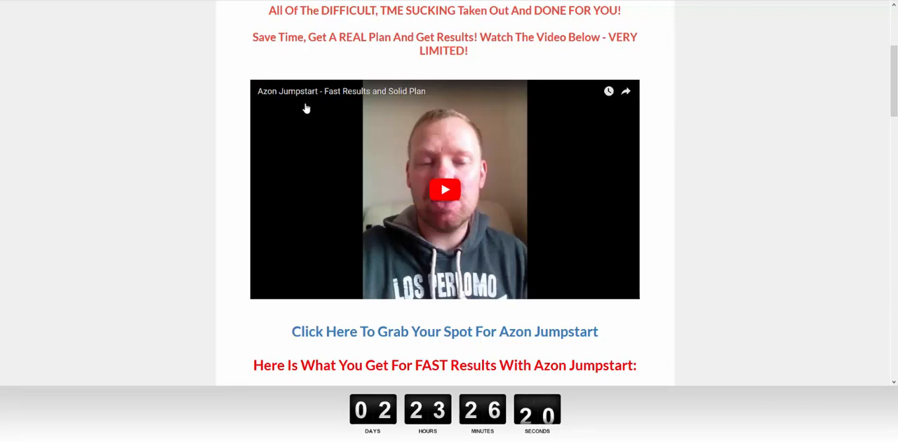
- Scroll down the Azon Jumpstart page to the product review and theme setup lesson videos
scroll("down", 3)
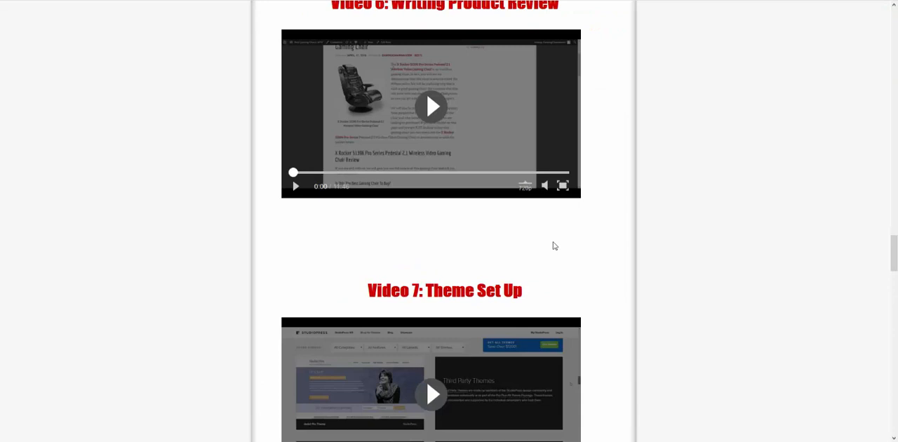
mouse_move(306, 92)
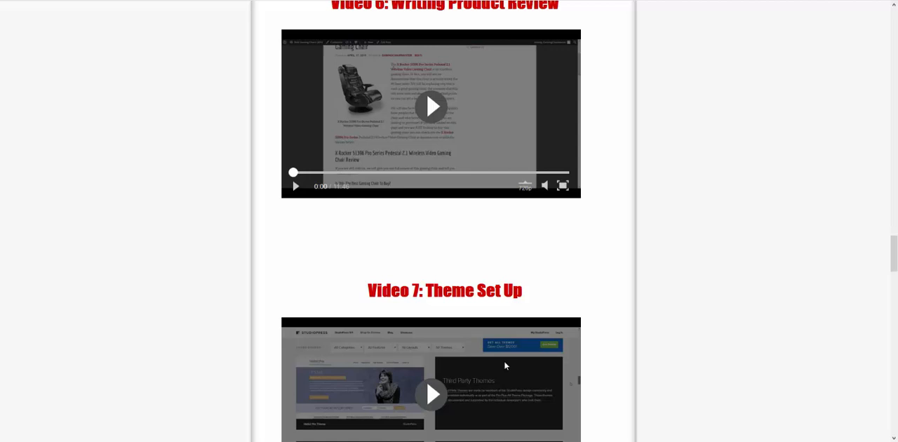
mouse_move(562, 297)
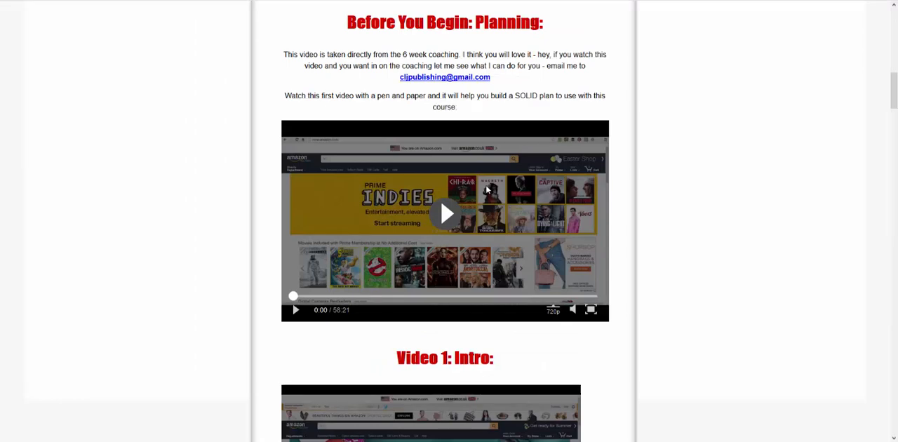
mouse_move(598, 30)
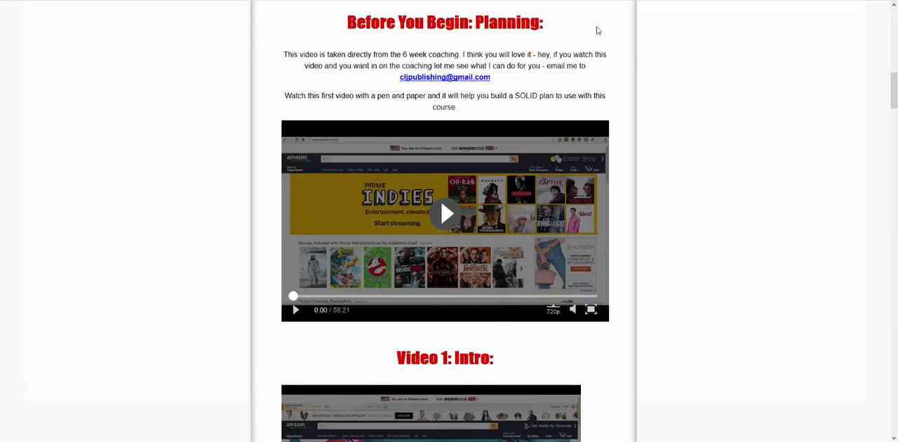
mouse_move(573, 164)
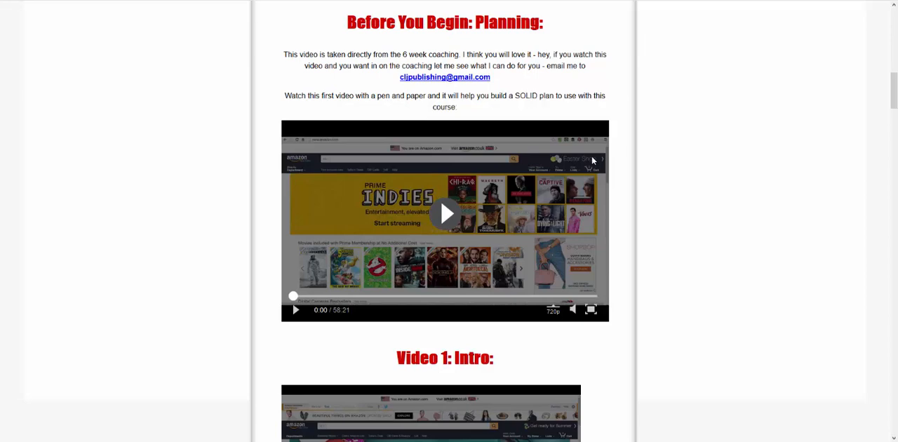
mouse_move(328, 326)
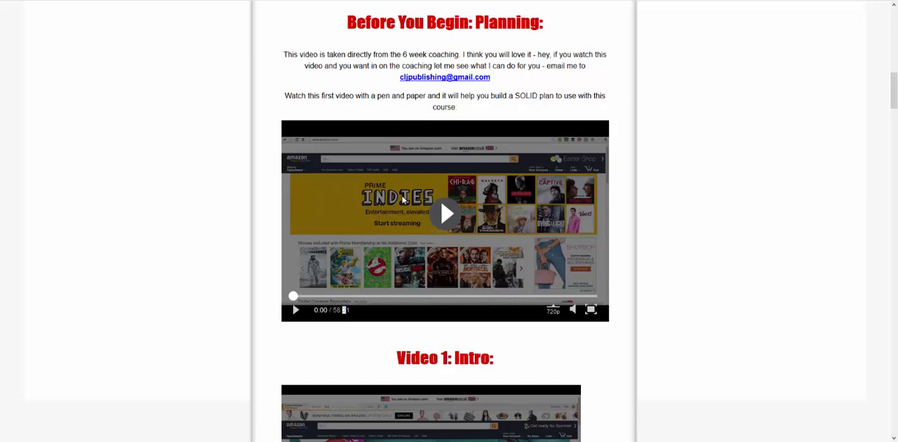
mouse_move(284, 223)
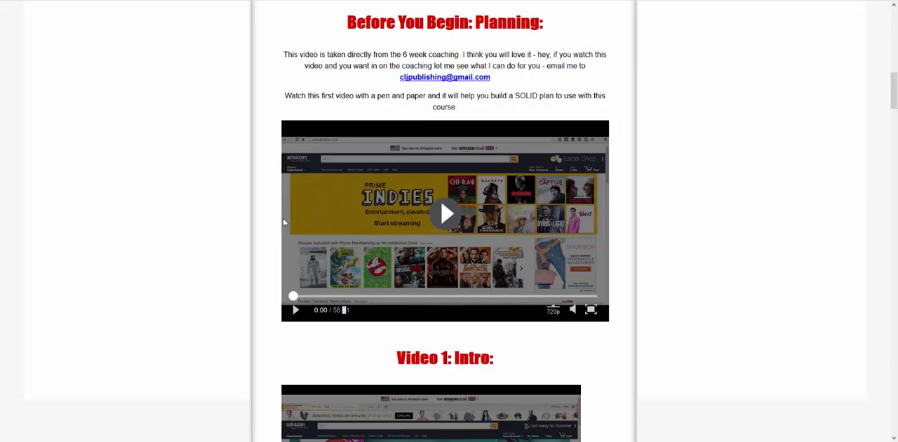
mouse_move(366, 298)
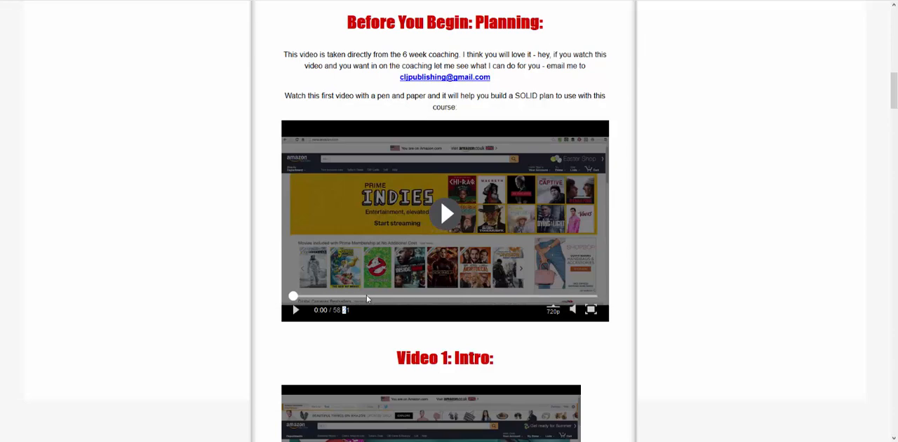